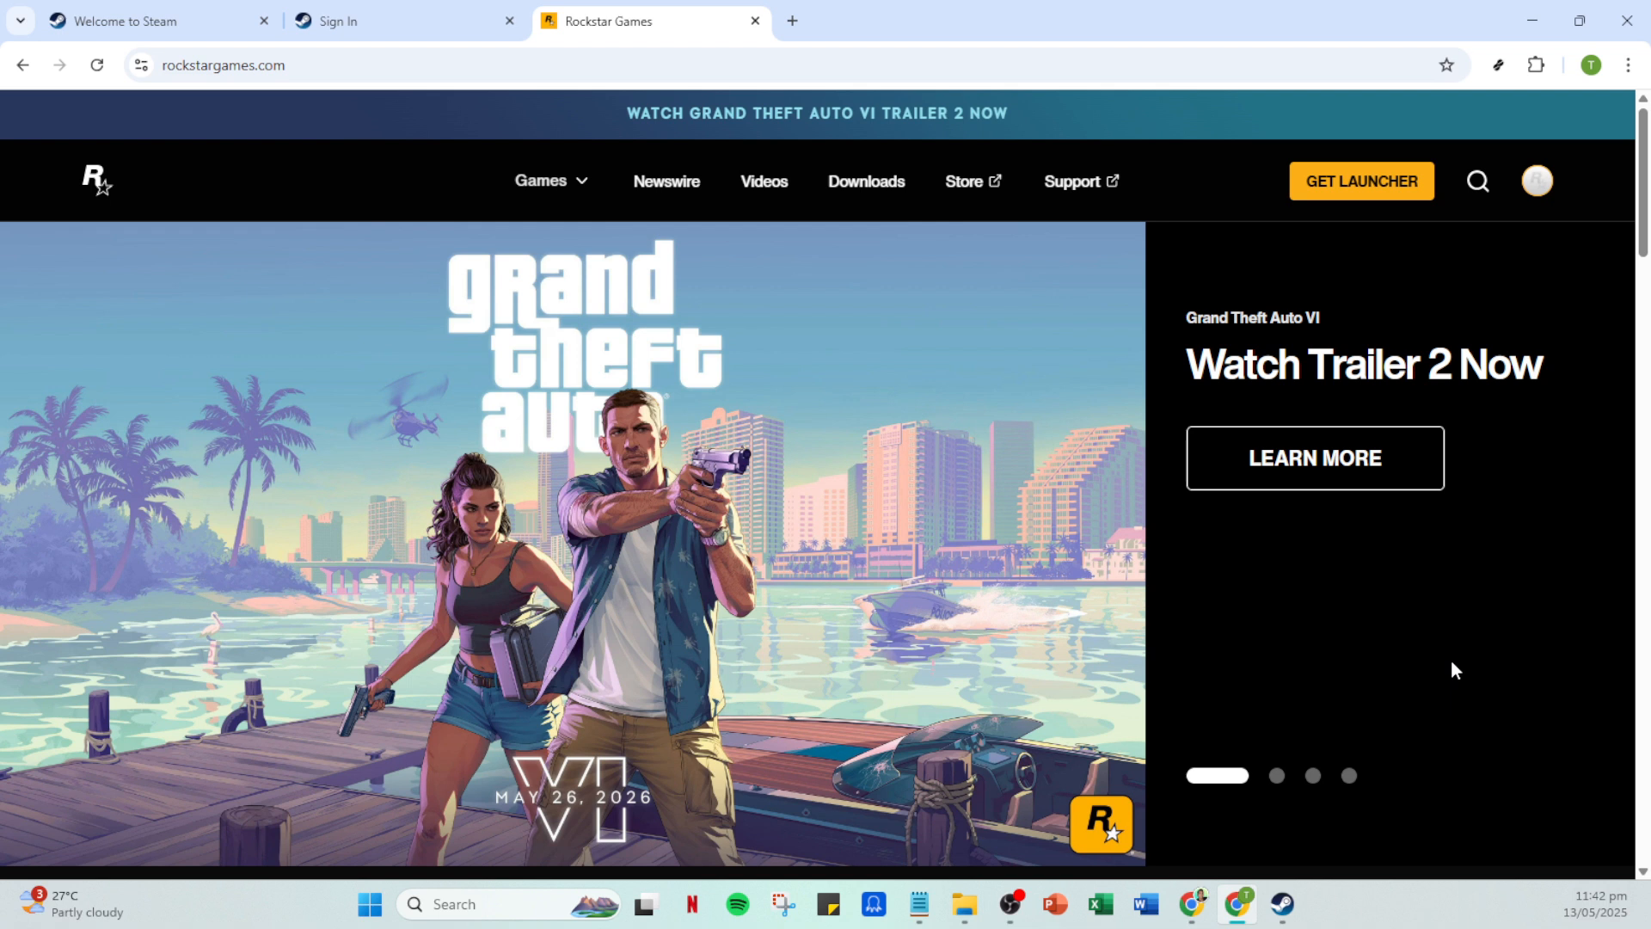
pyautogui.moveTo(1439, 495)
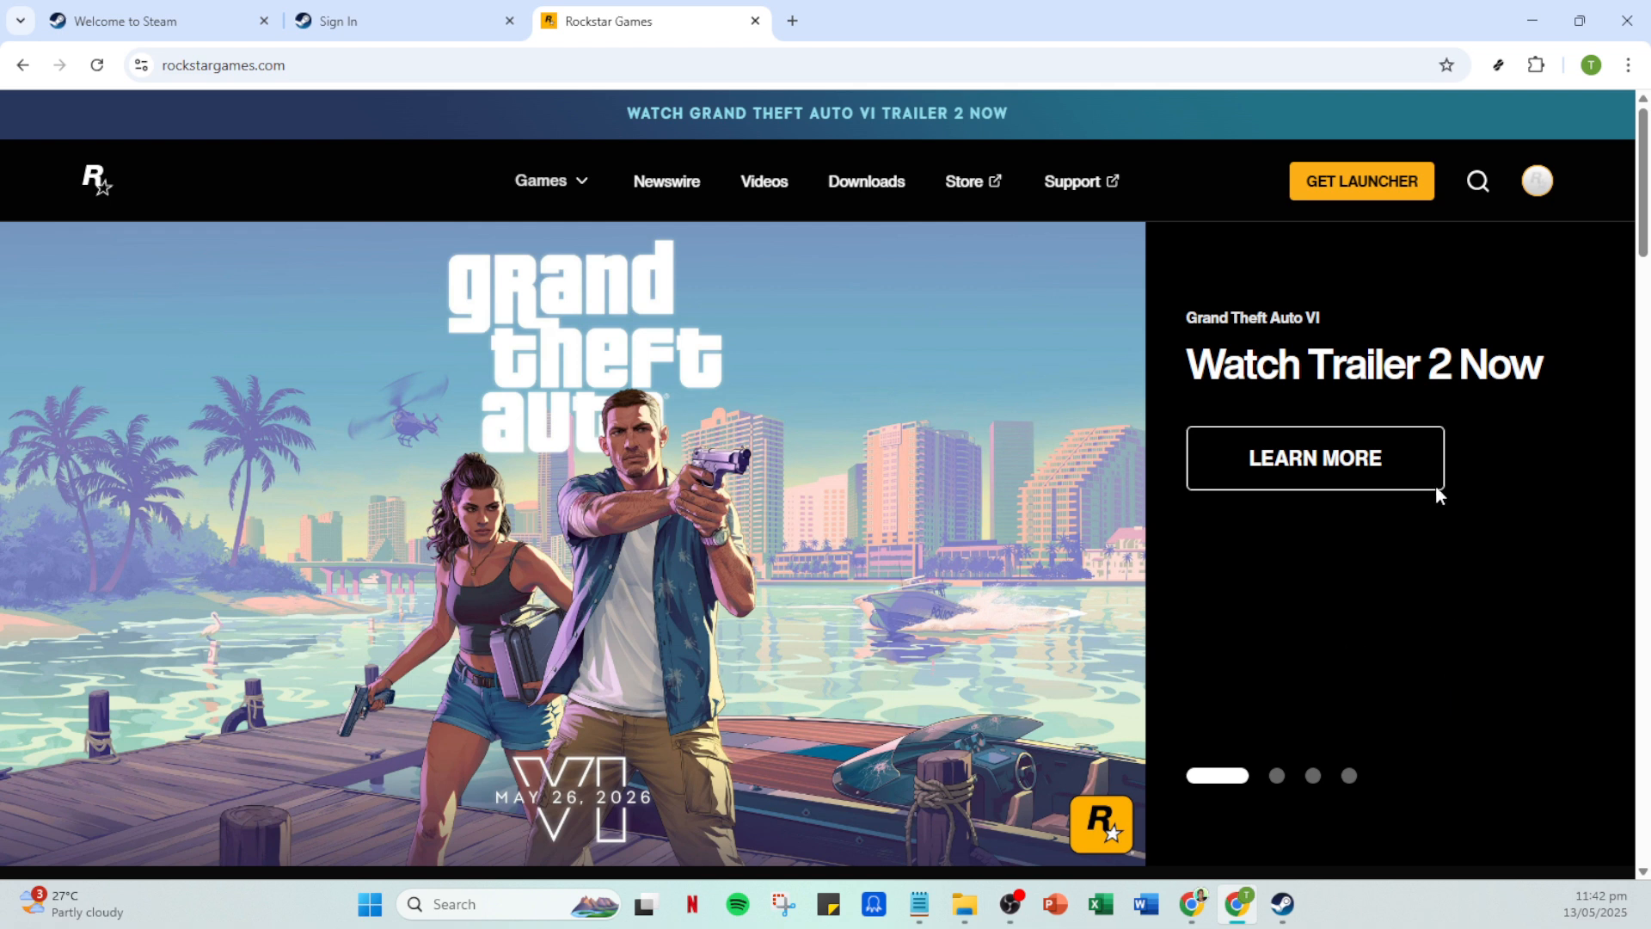
pyautogui.moveTo(1262, 275)
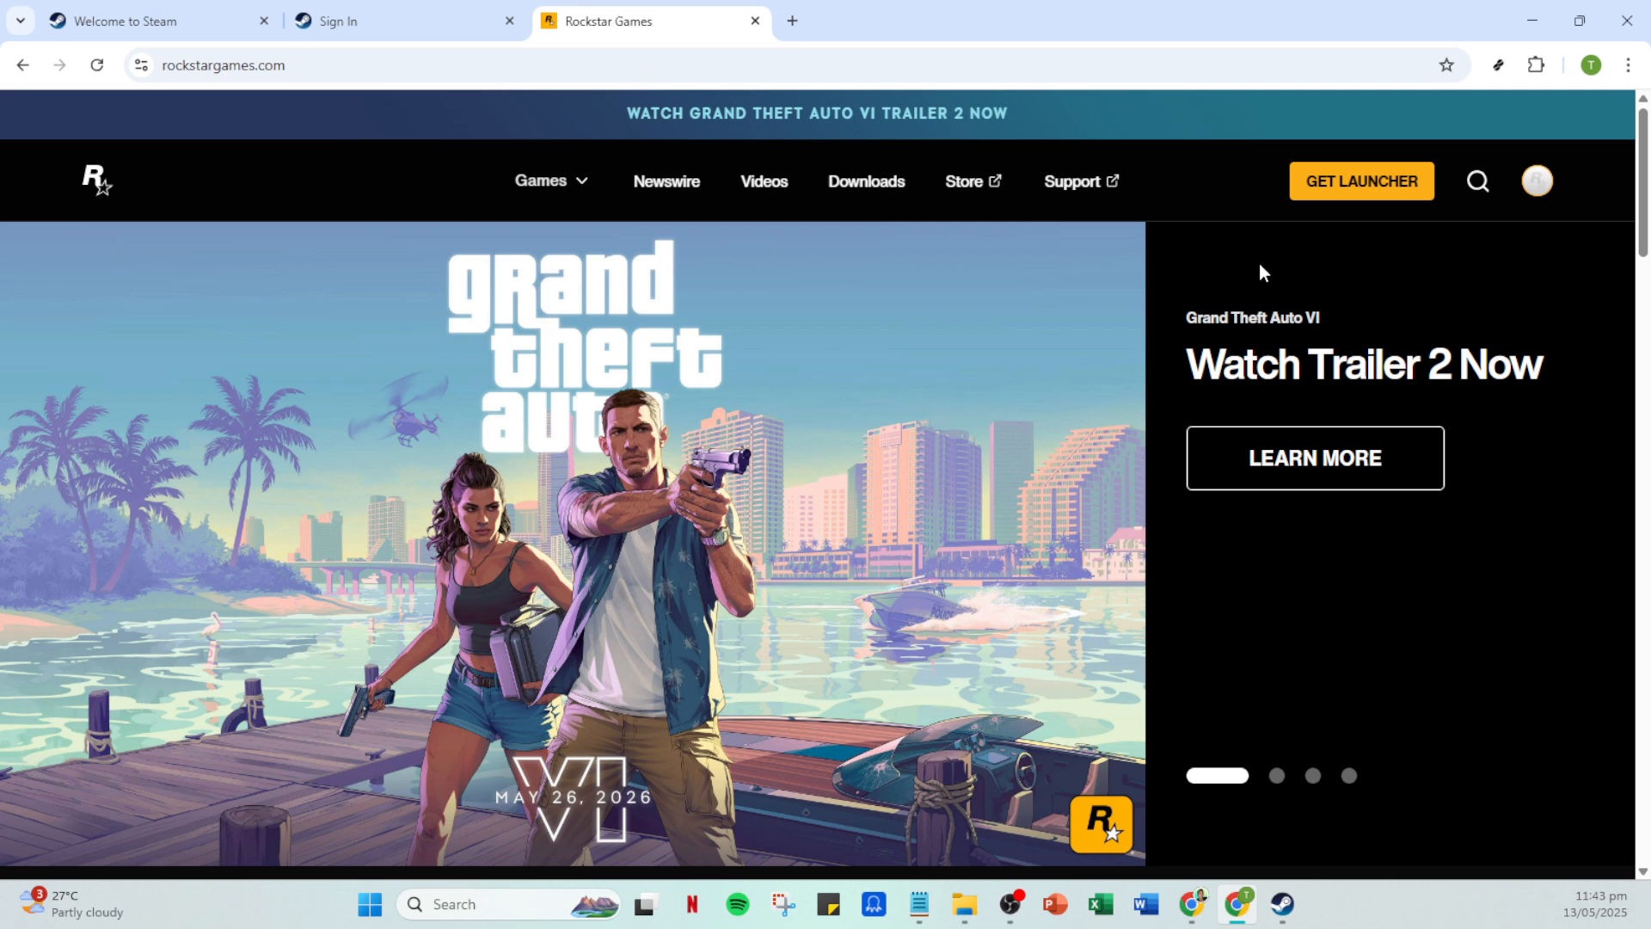
pyautogui.moveTo(1403, 262)
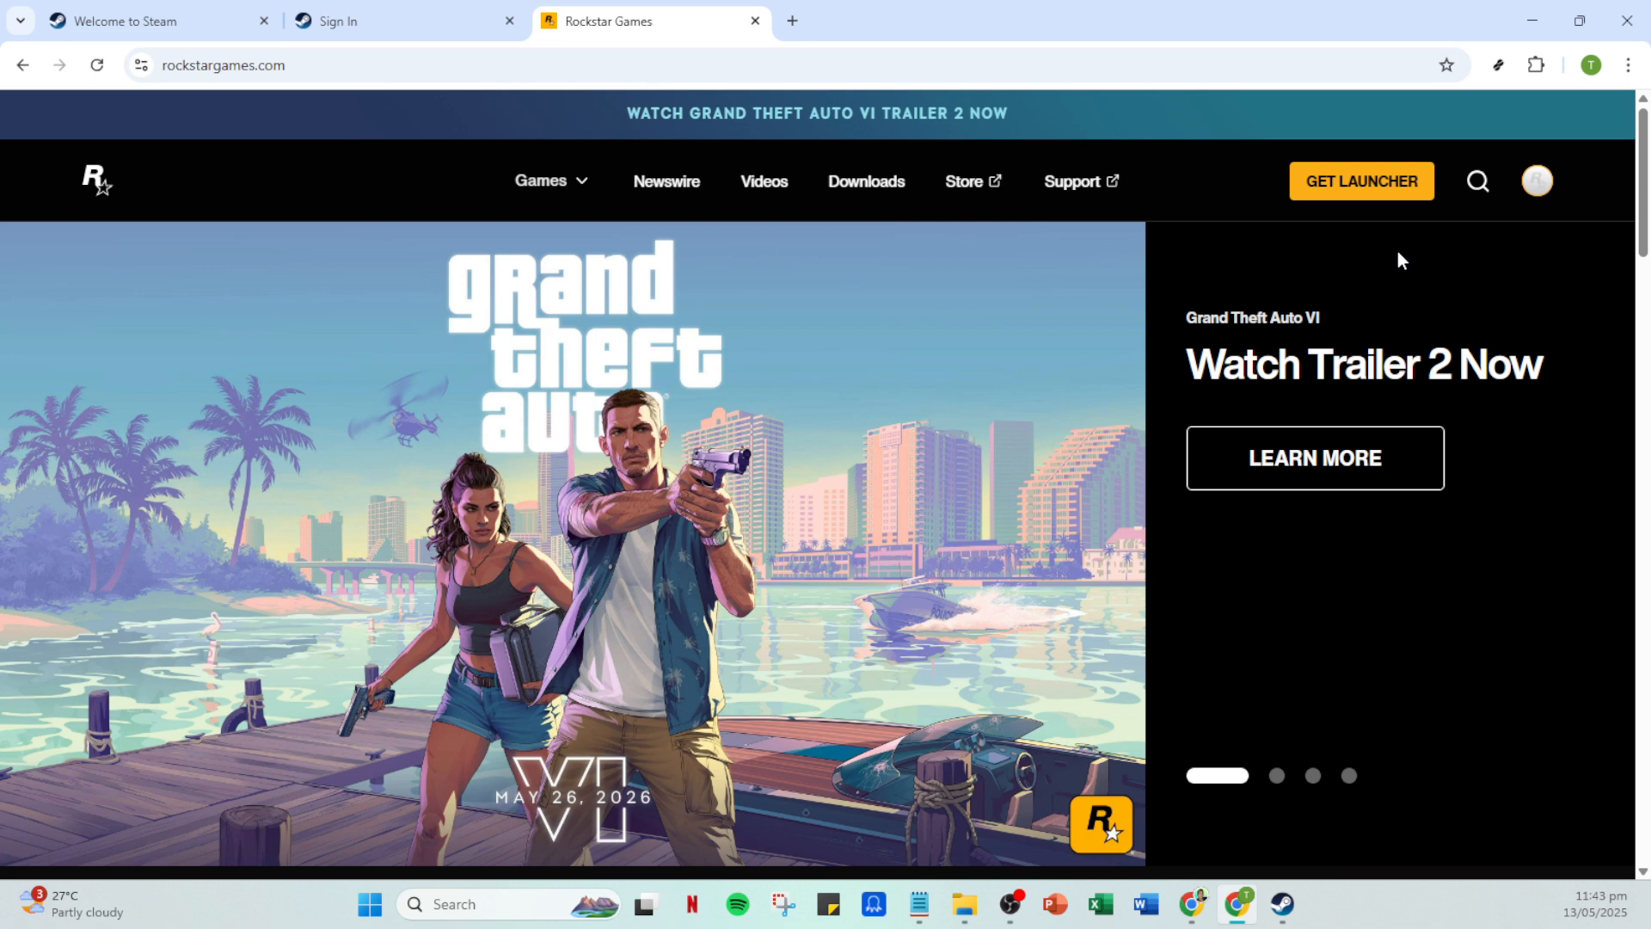
pyautogui.moveTo(1359, 260)
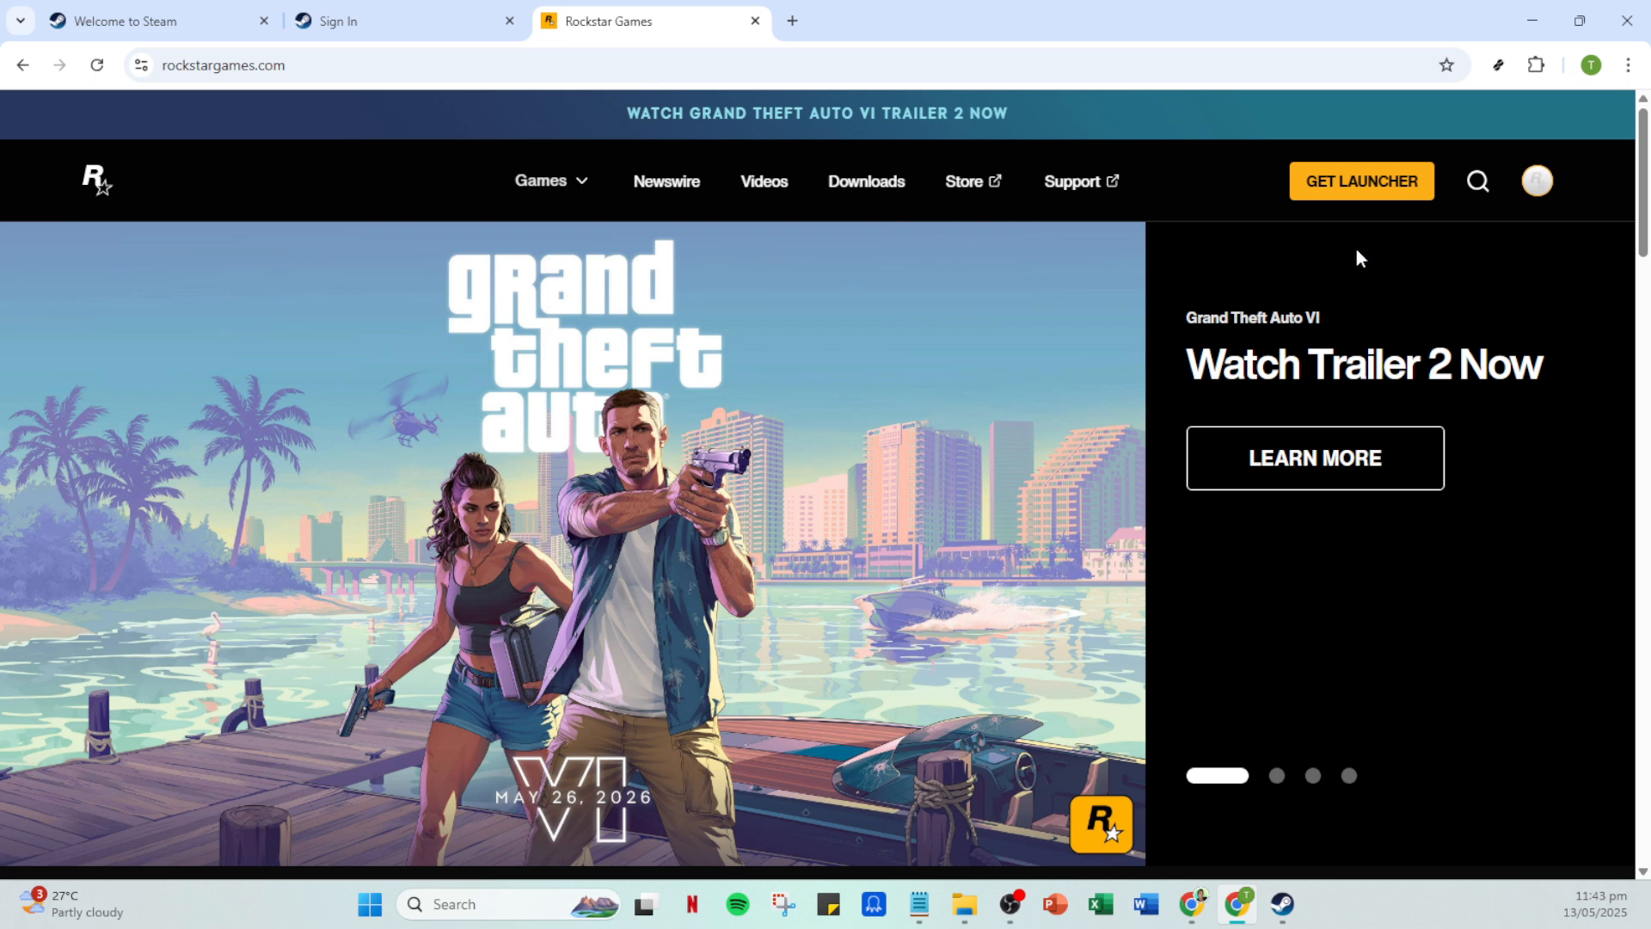
pyautogui.moveTo(1351, 253)
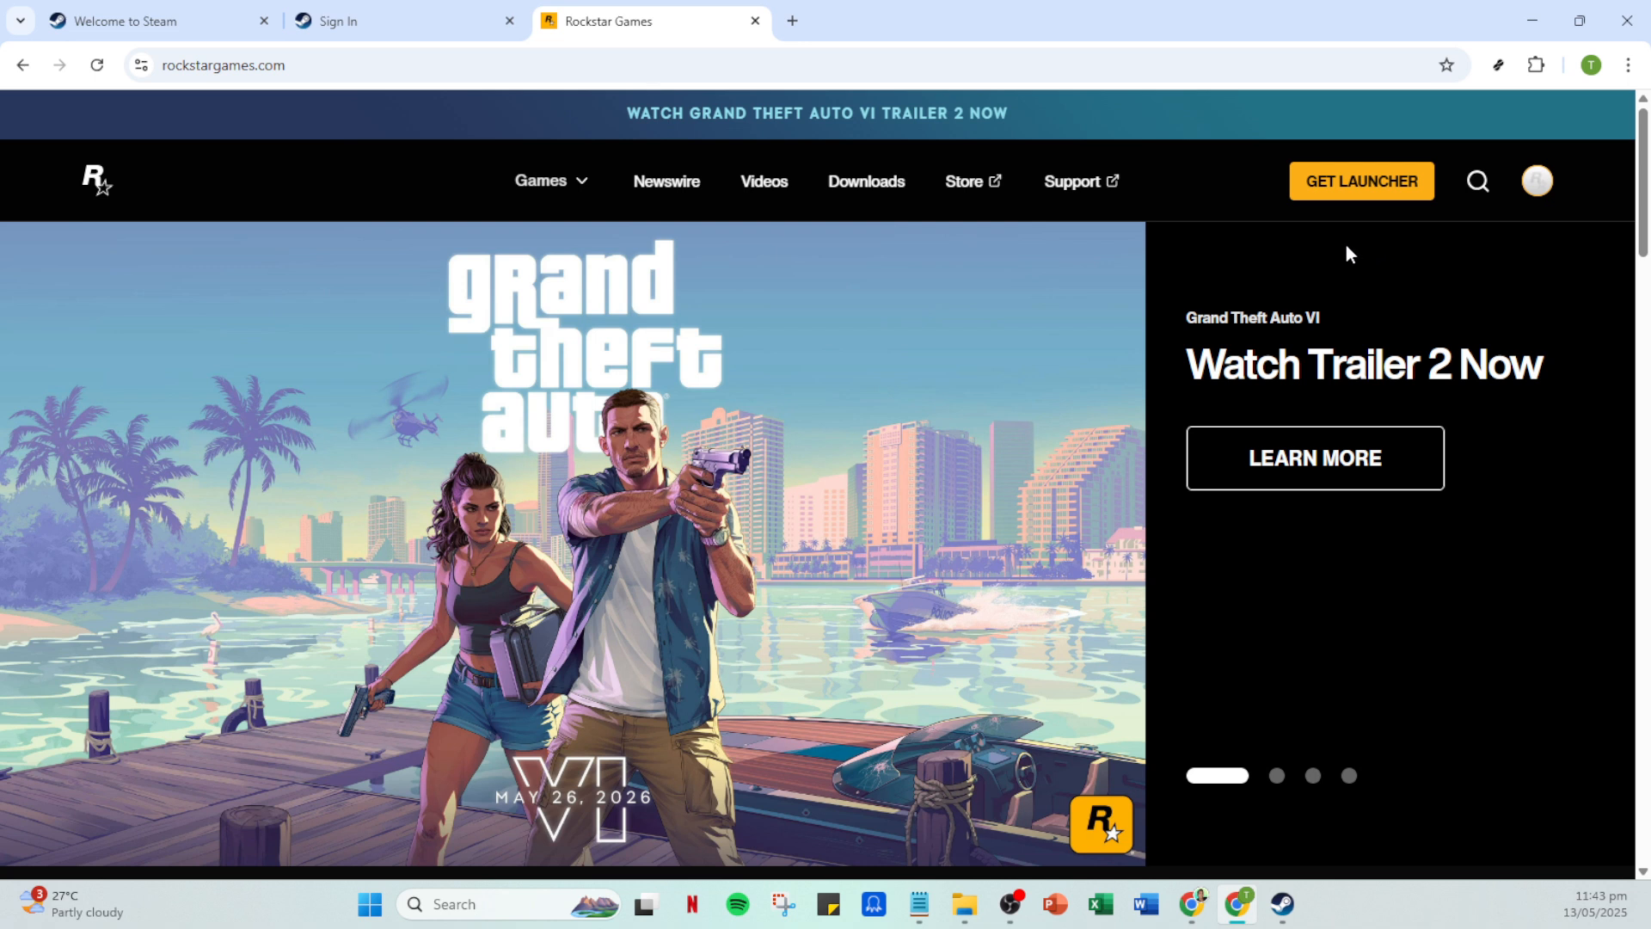
pyautogui.moveTo(1297, 244)
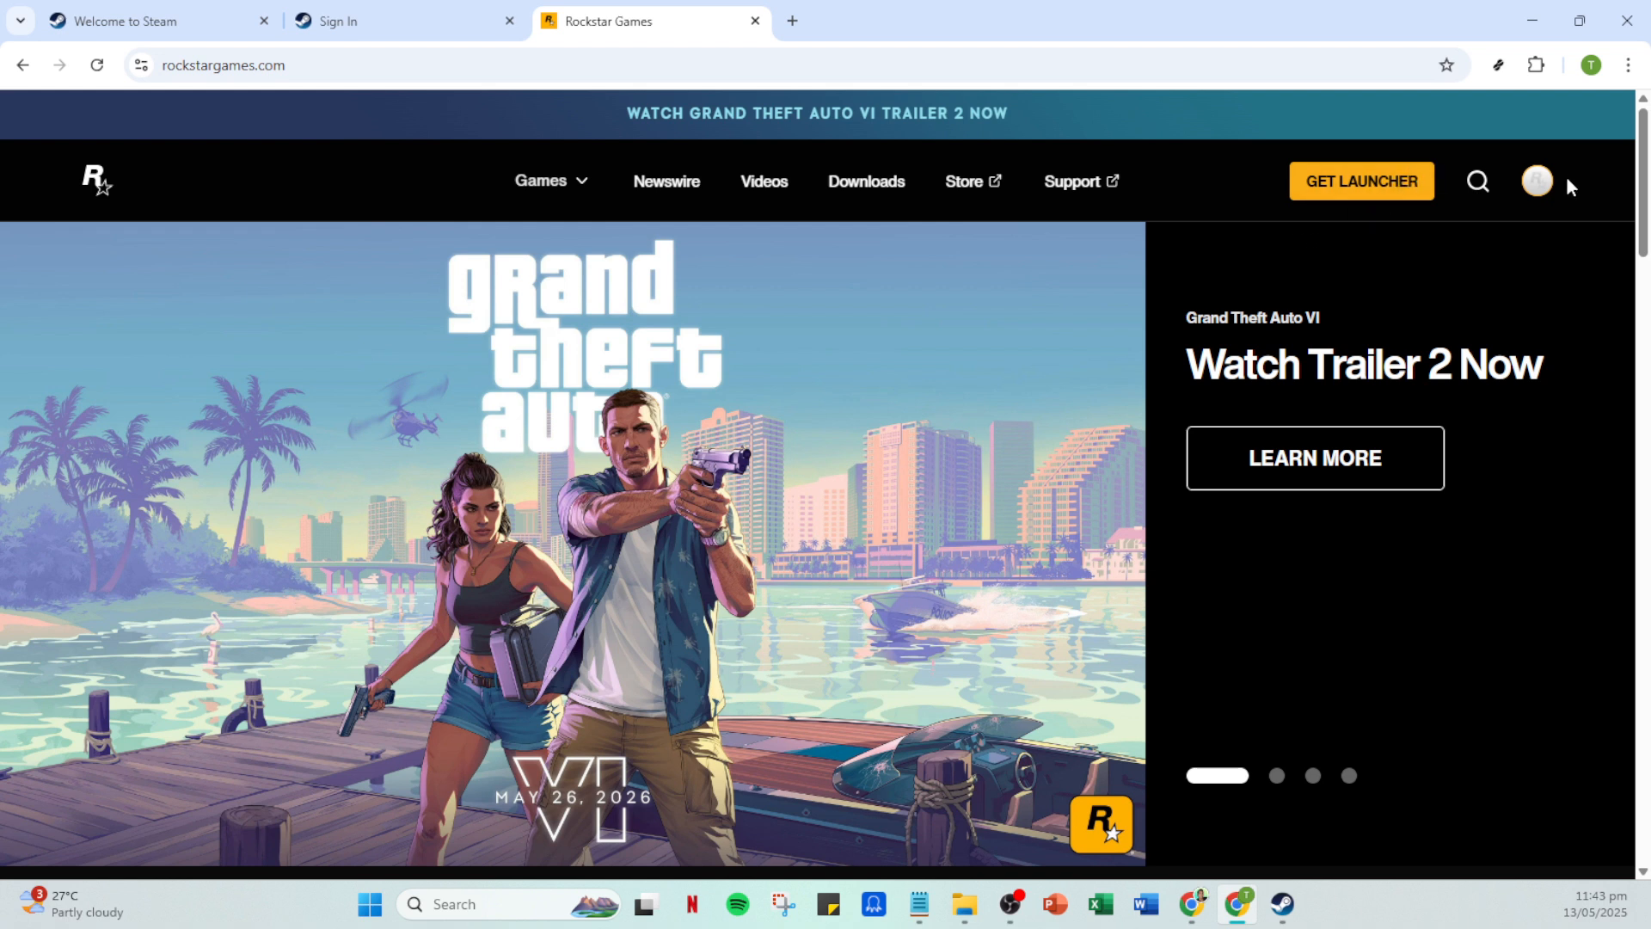
# Navigate from the profile avatar through Account to the account Settings page
pyautogui.click(1536, 181)
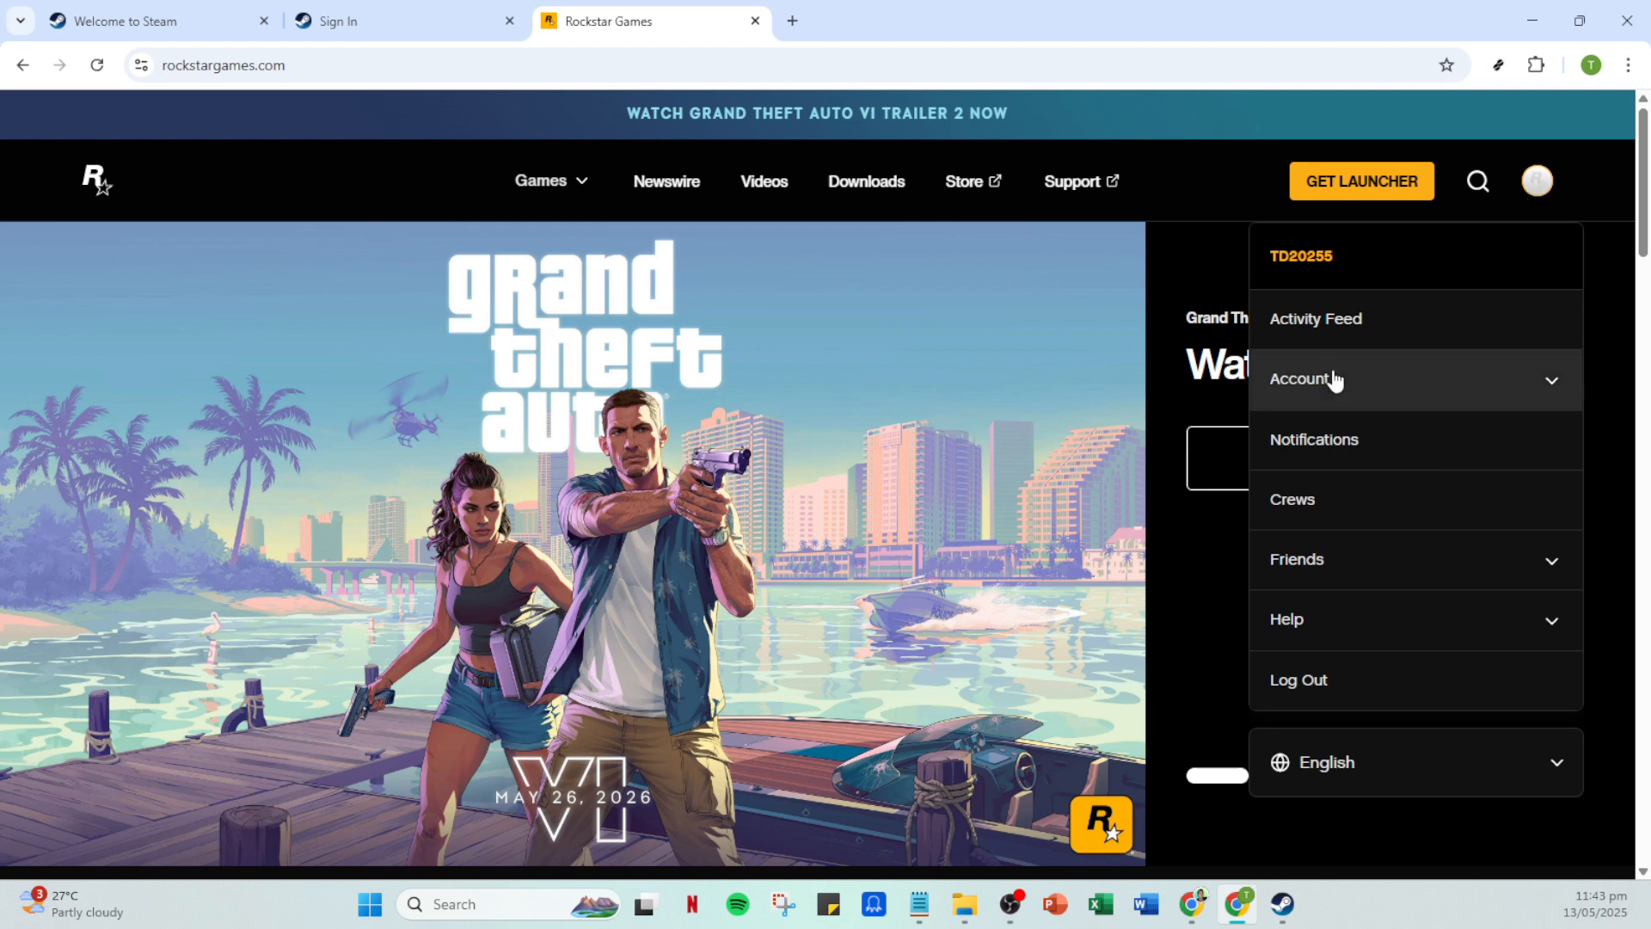
pyautogui.click(1304, 378)
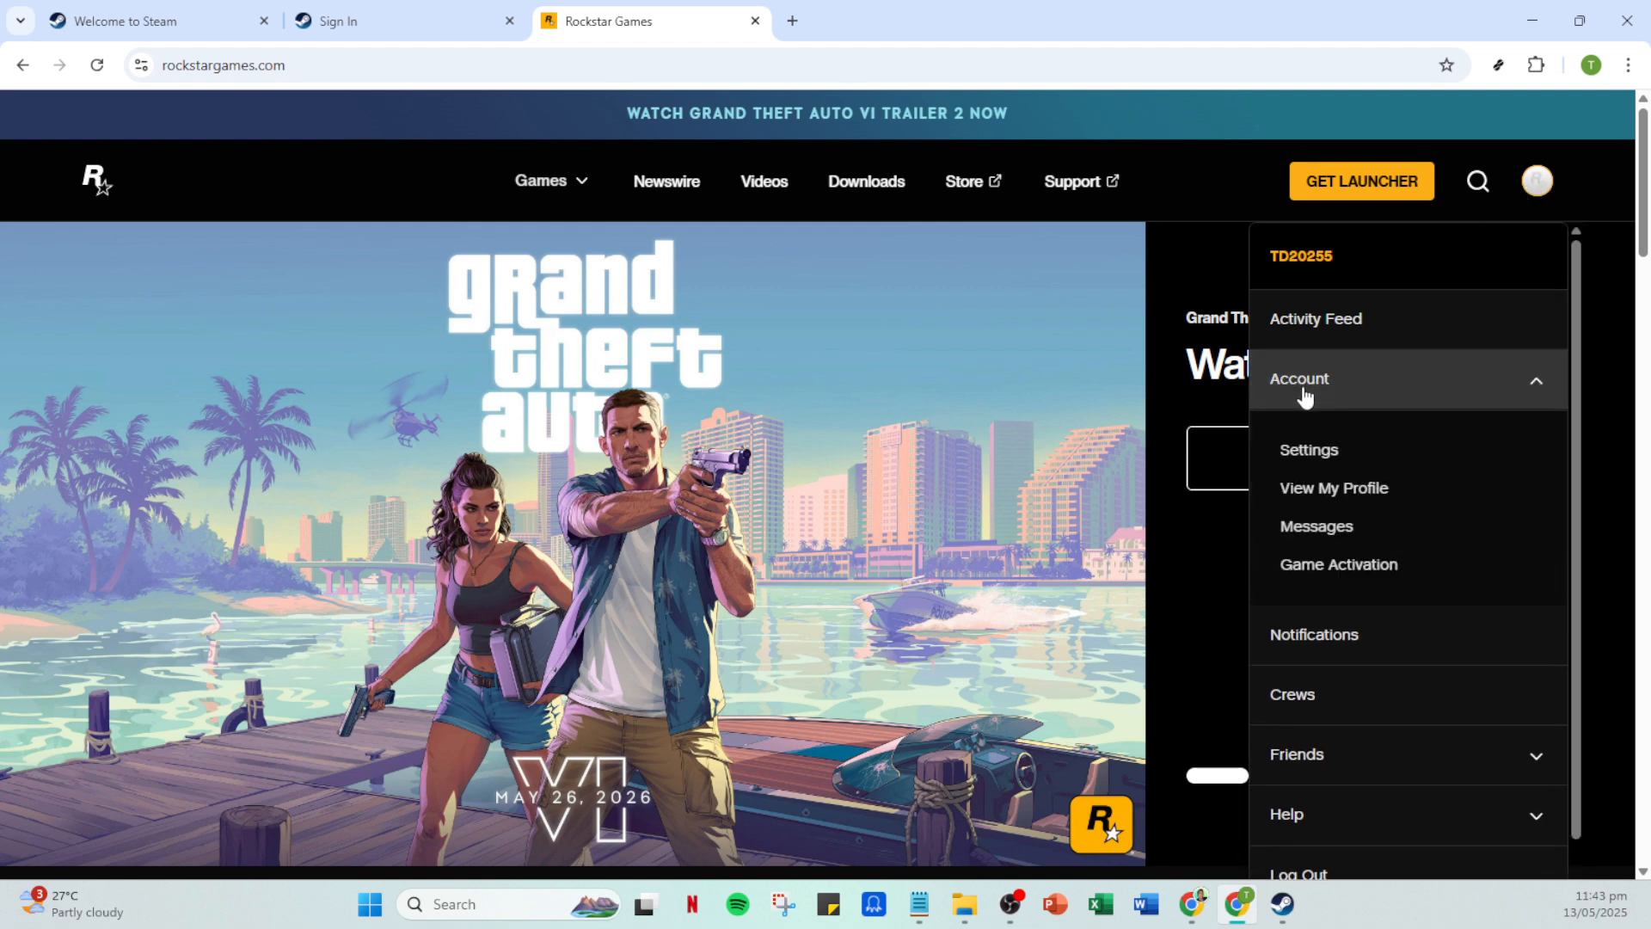
pyautogui.moveTo(1307, 449)
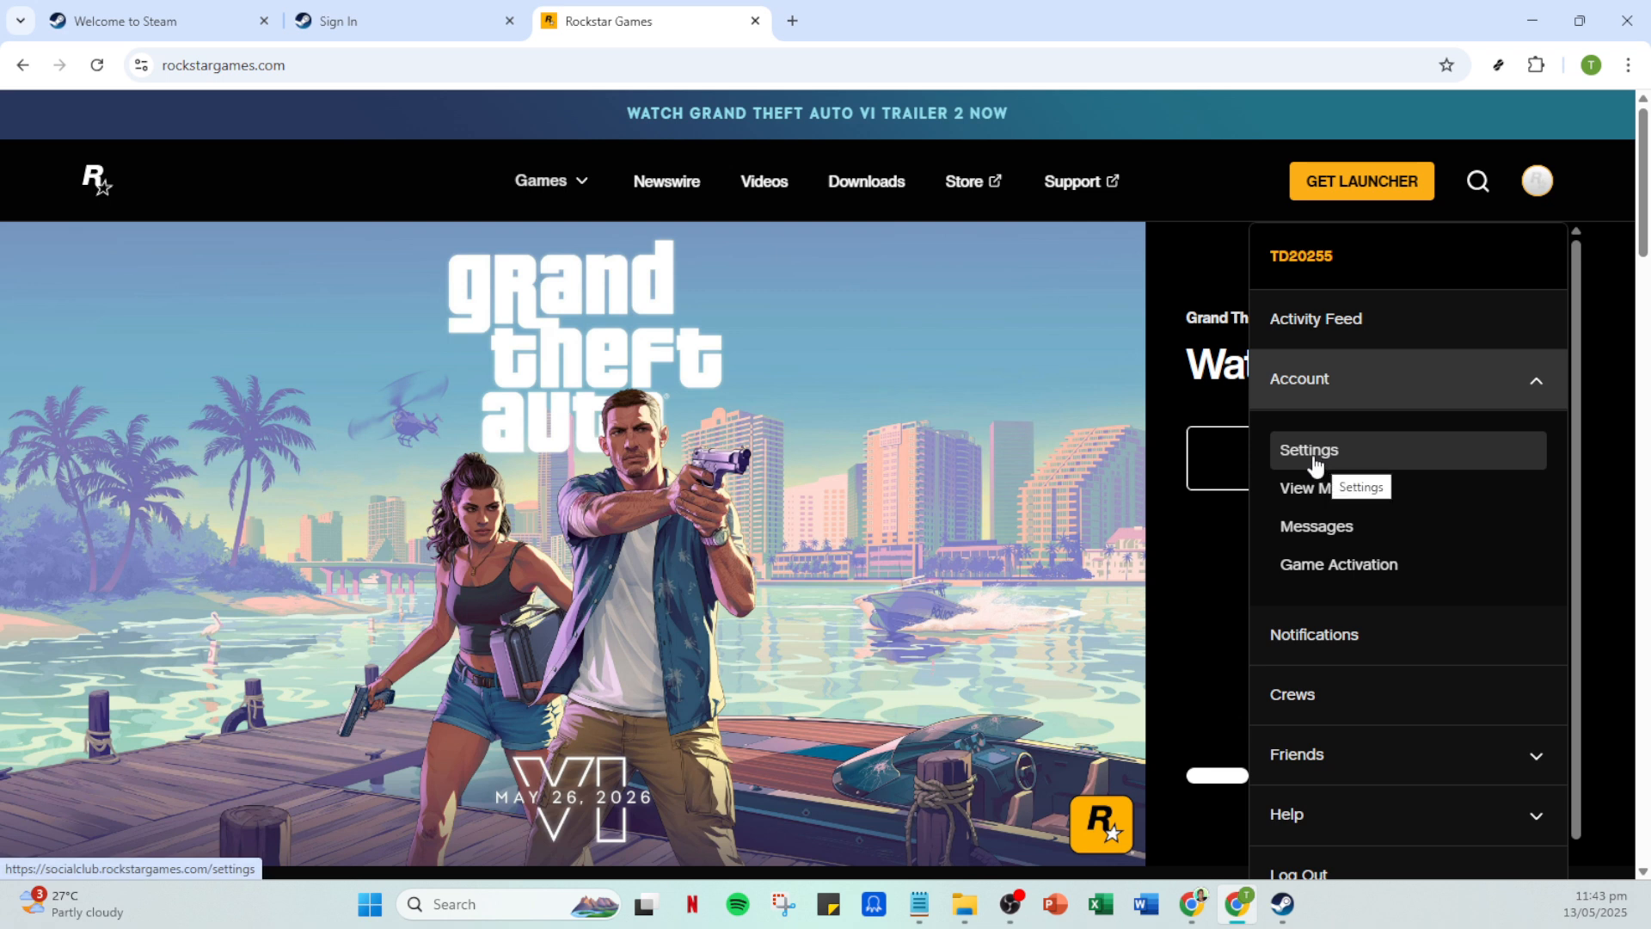
pyautogui.click(1307, 449)
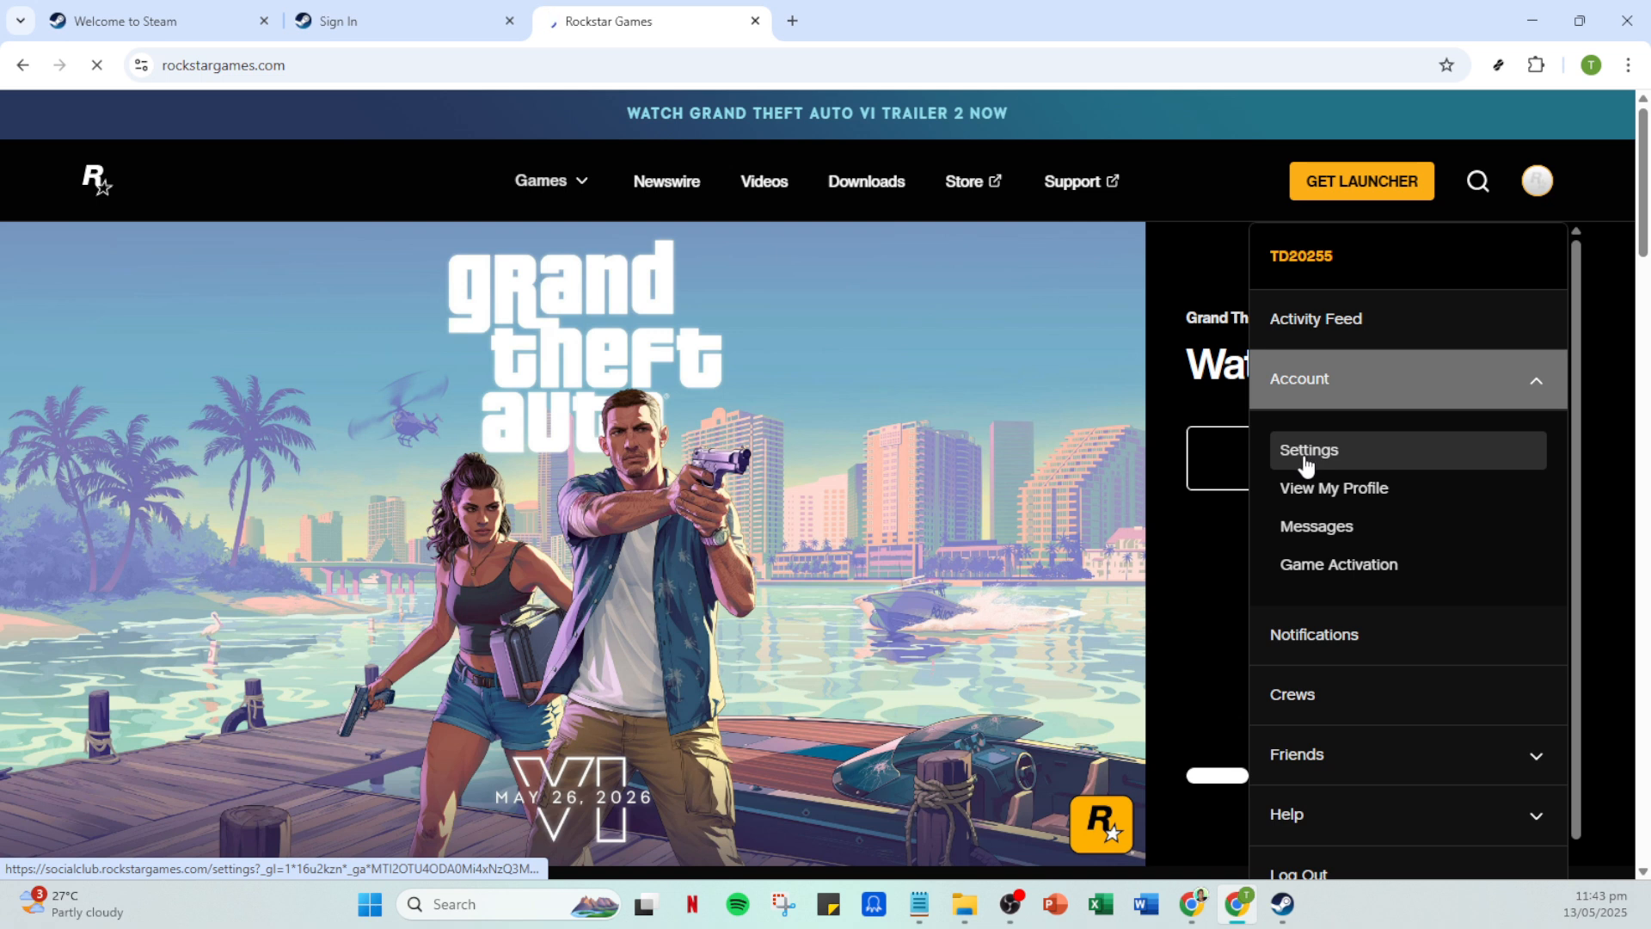
pyautogui.click(1307, 448)
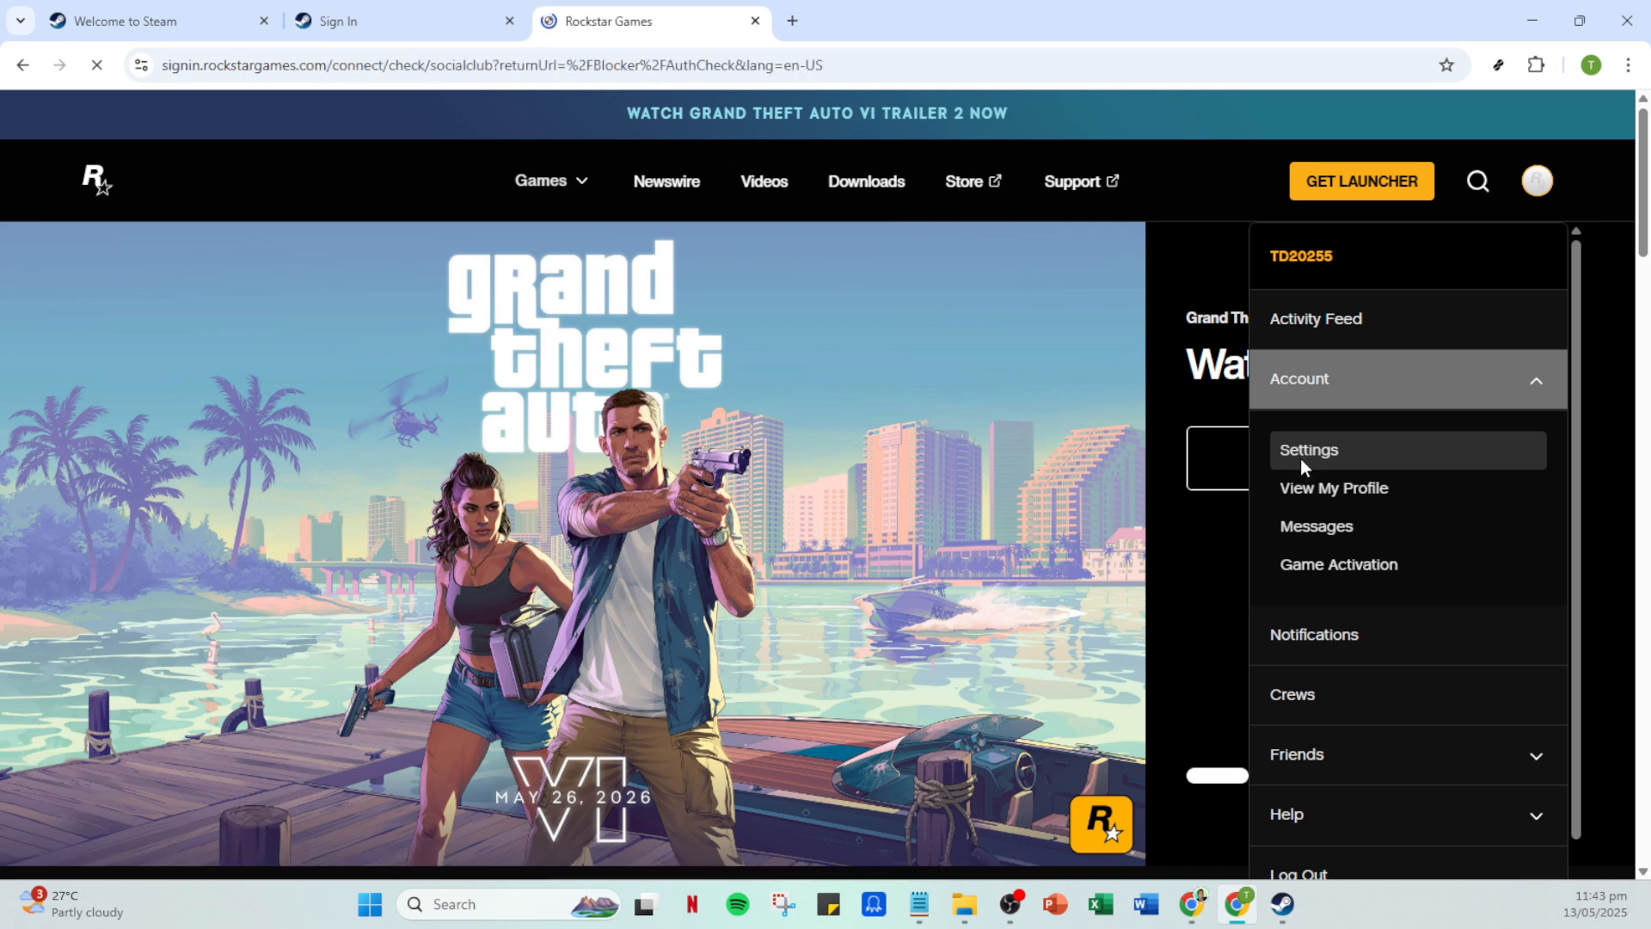
# Switch the loaded Settings page to the Linked Accounts section
pyautogui.click(1306, 449)
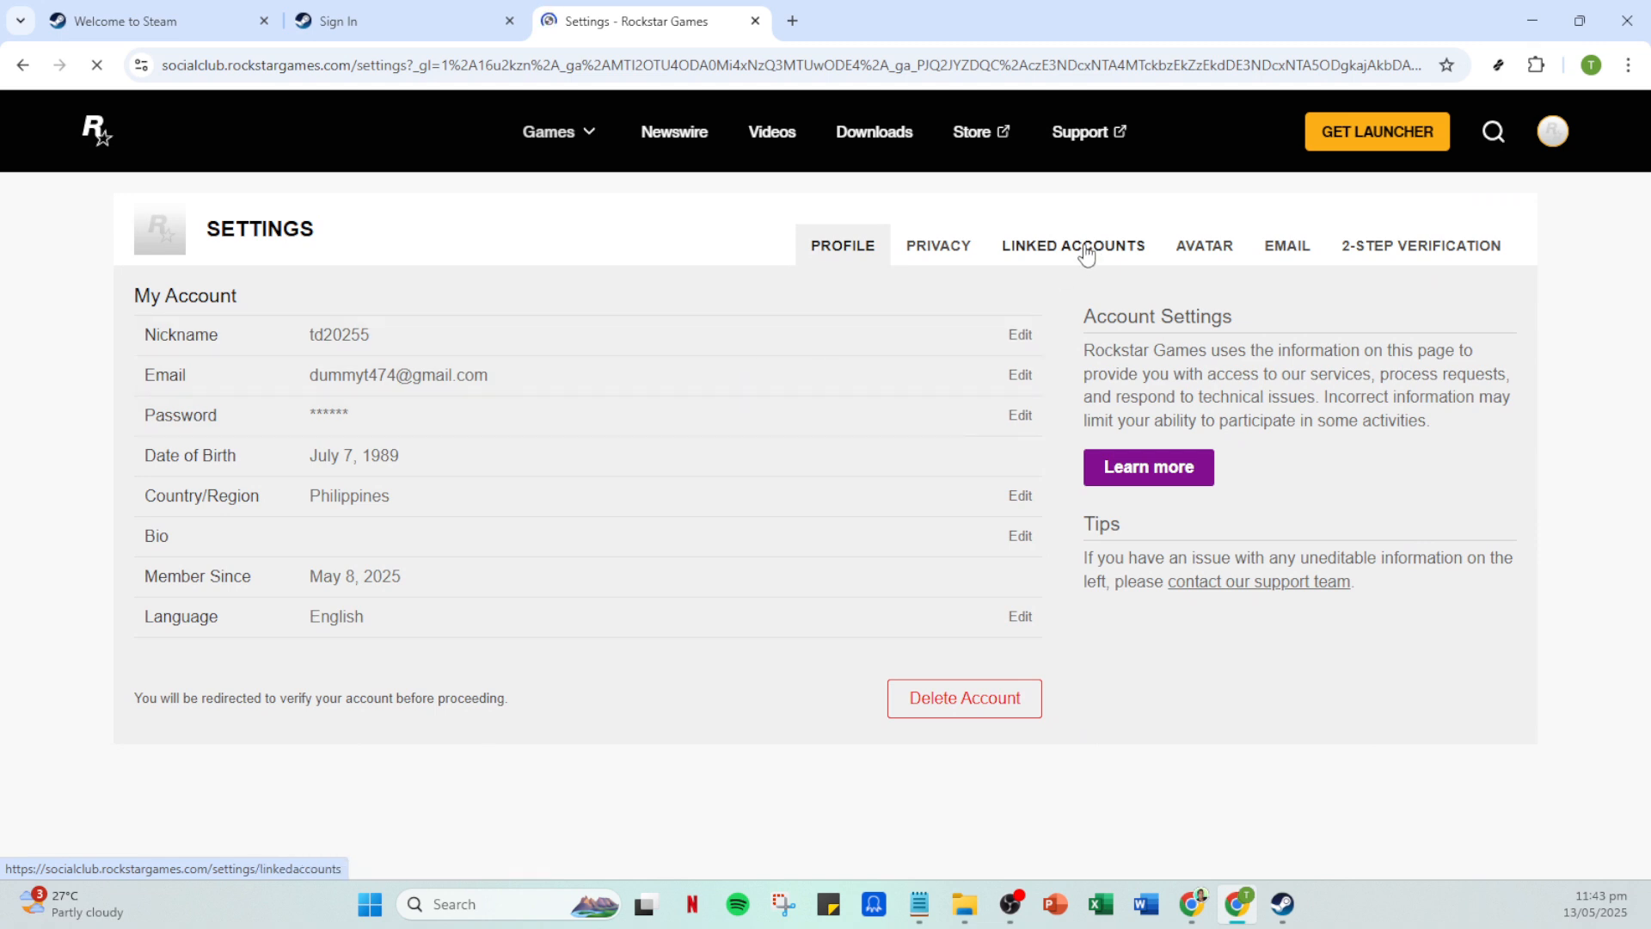
pyautogui.click(1073, 246)
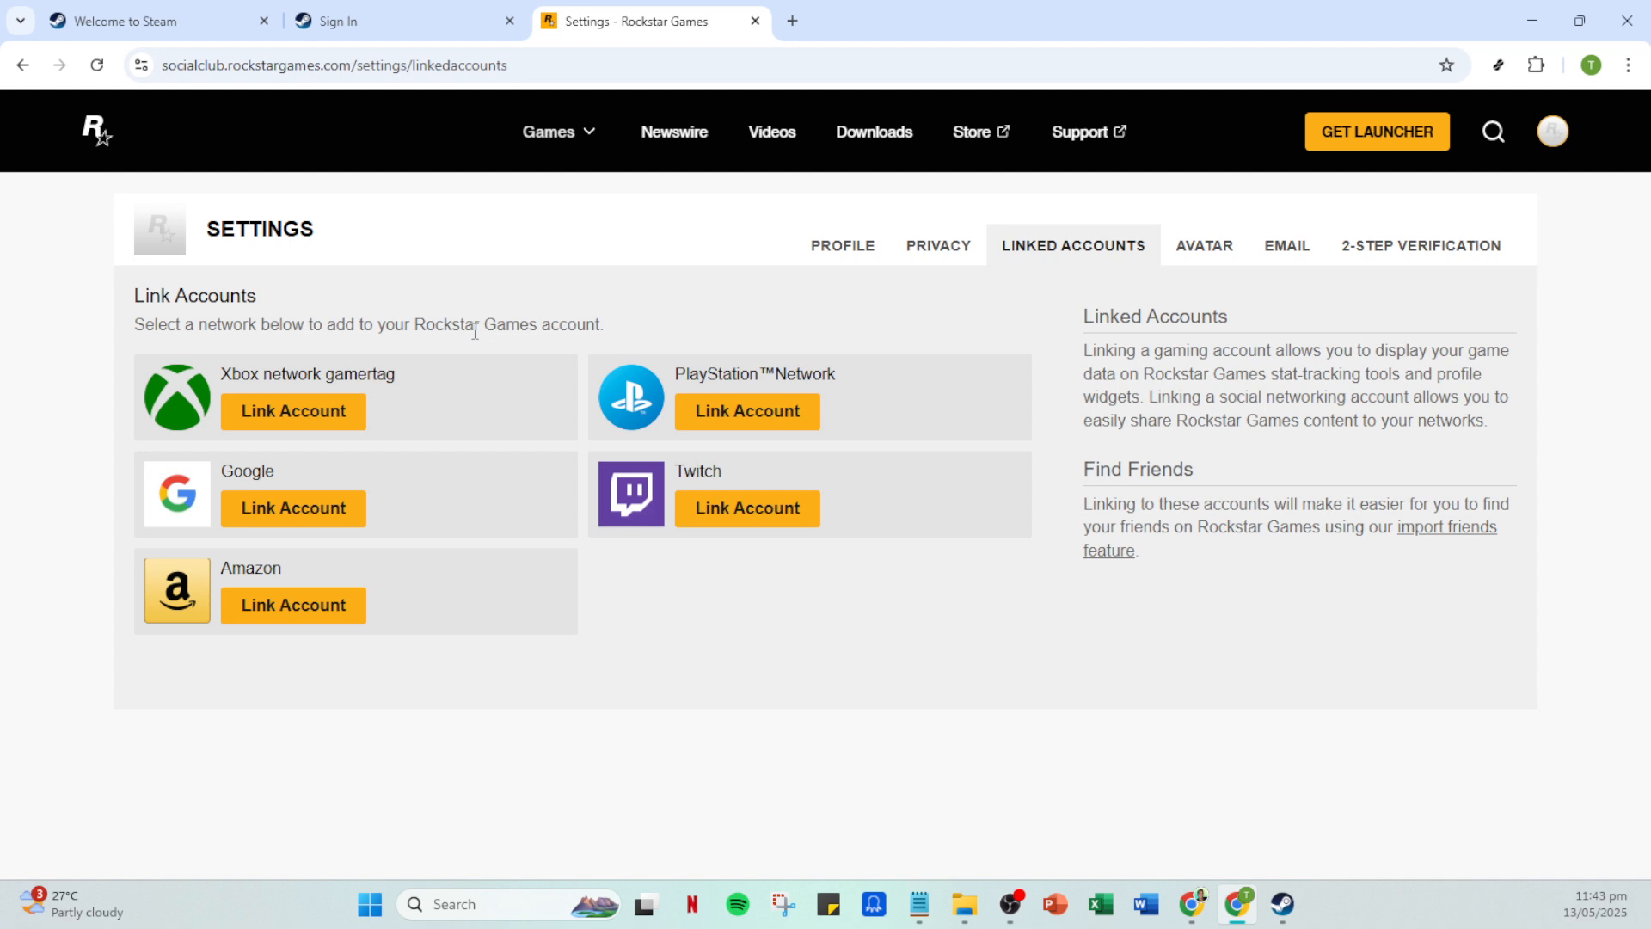
pyautogui.moveTo(478, 346)
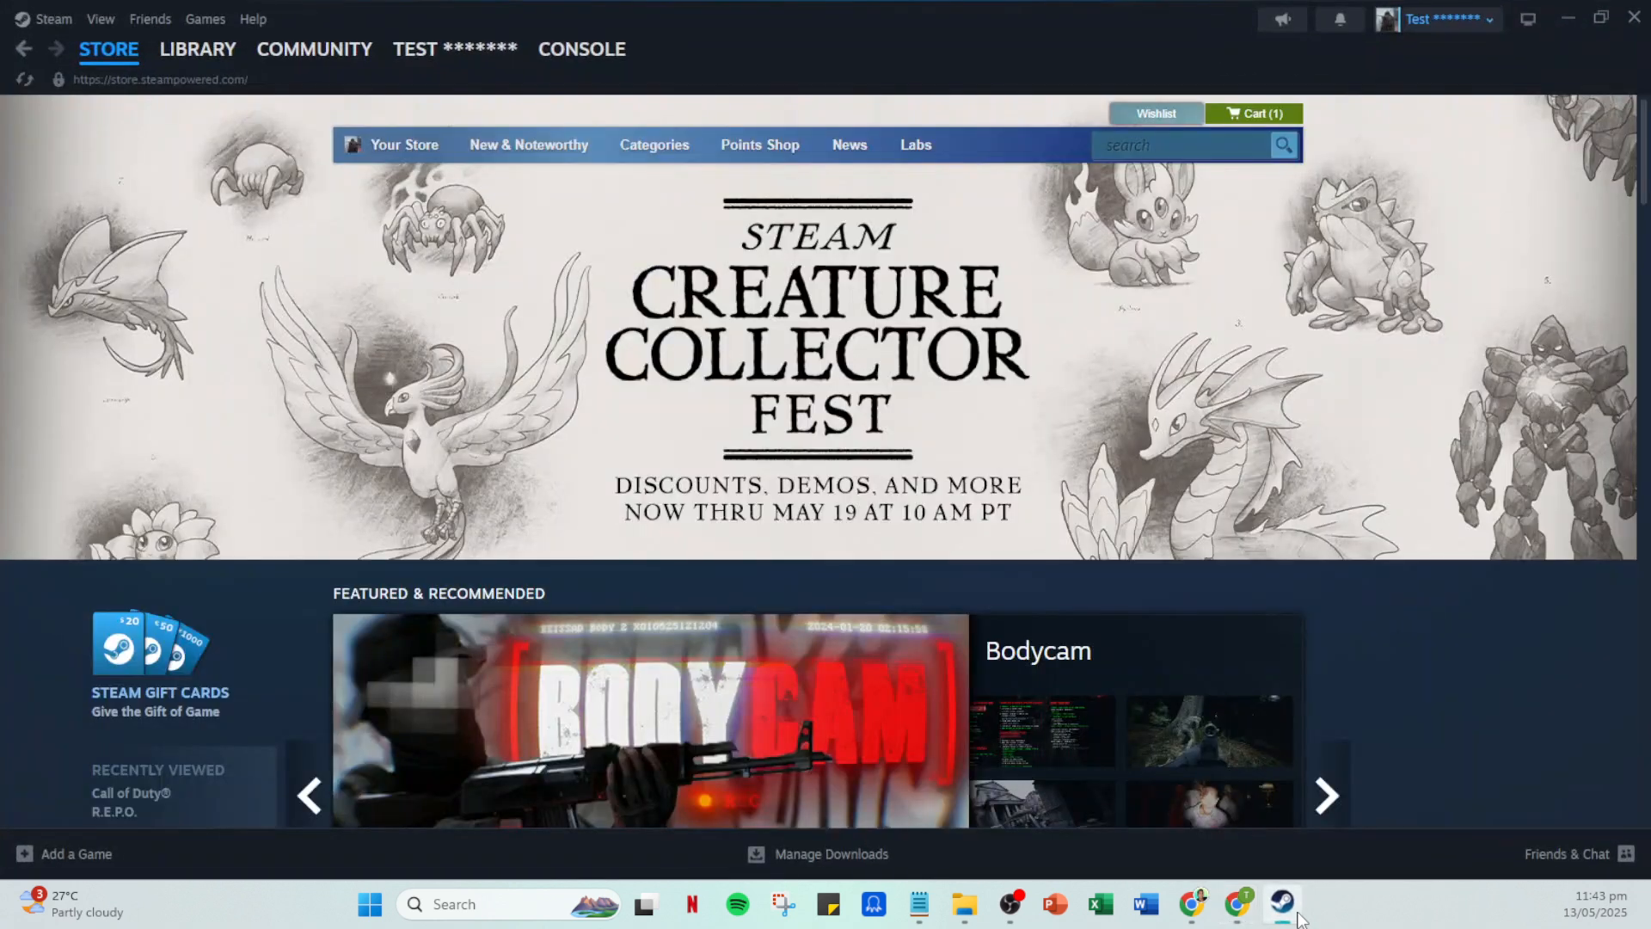
pyautogui.moveTo(450, 270)
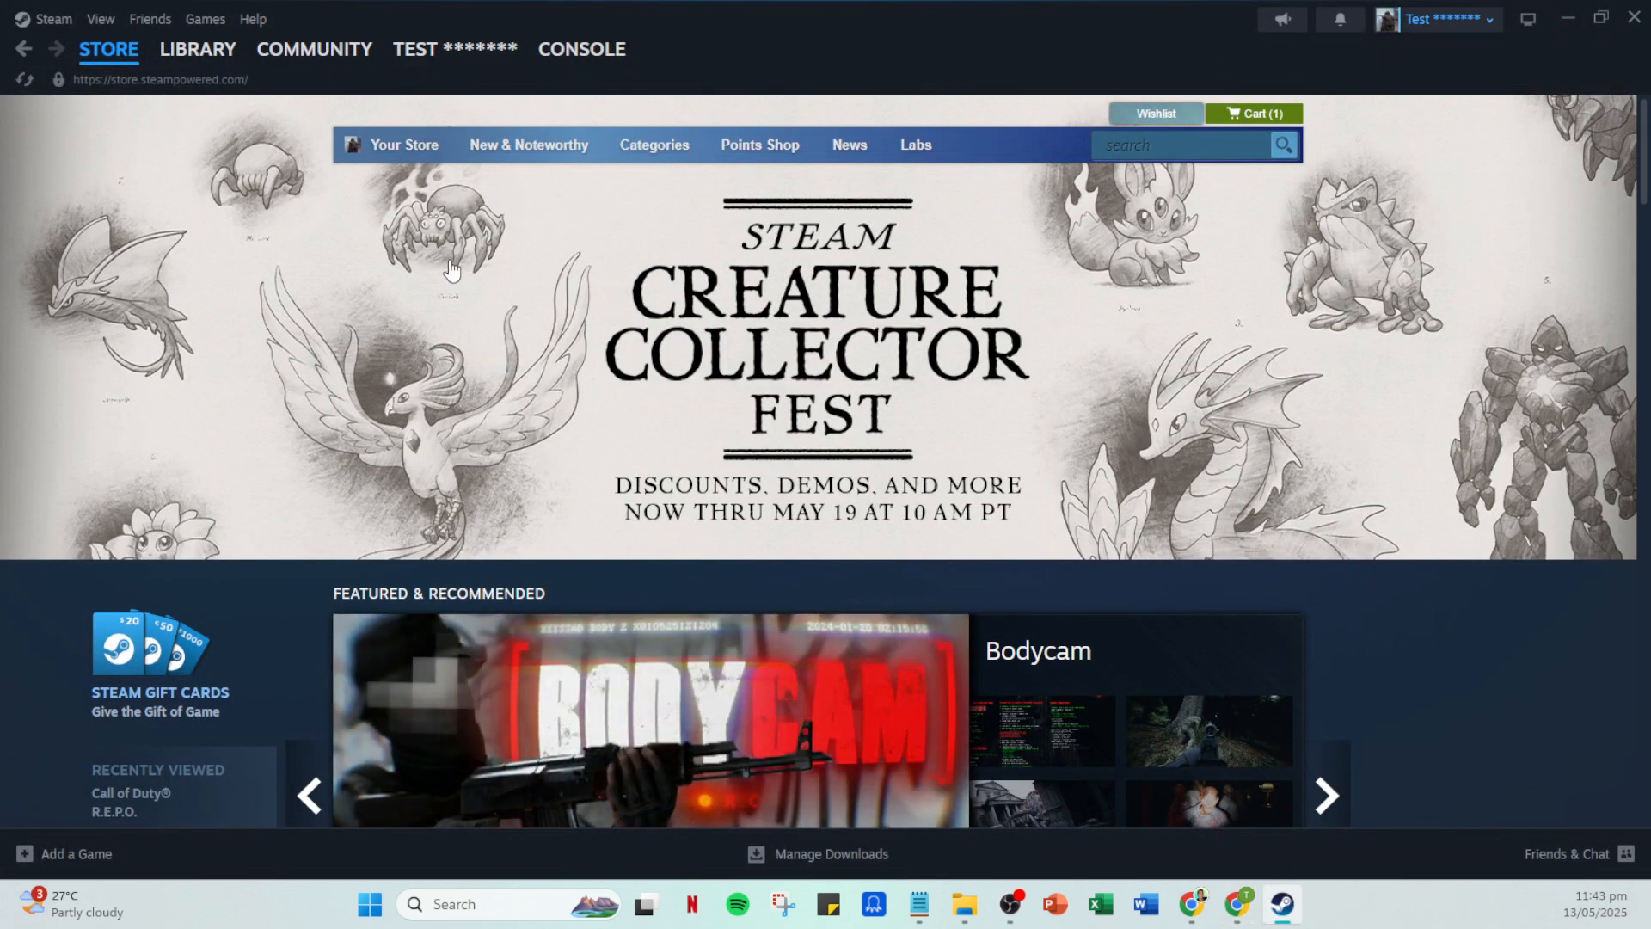
# Show the Steam game library with the Monster Hunter Wilds Benchmark page
pyautogui.click(198, 48)
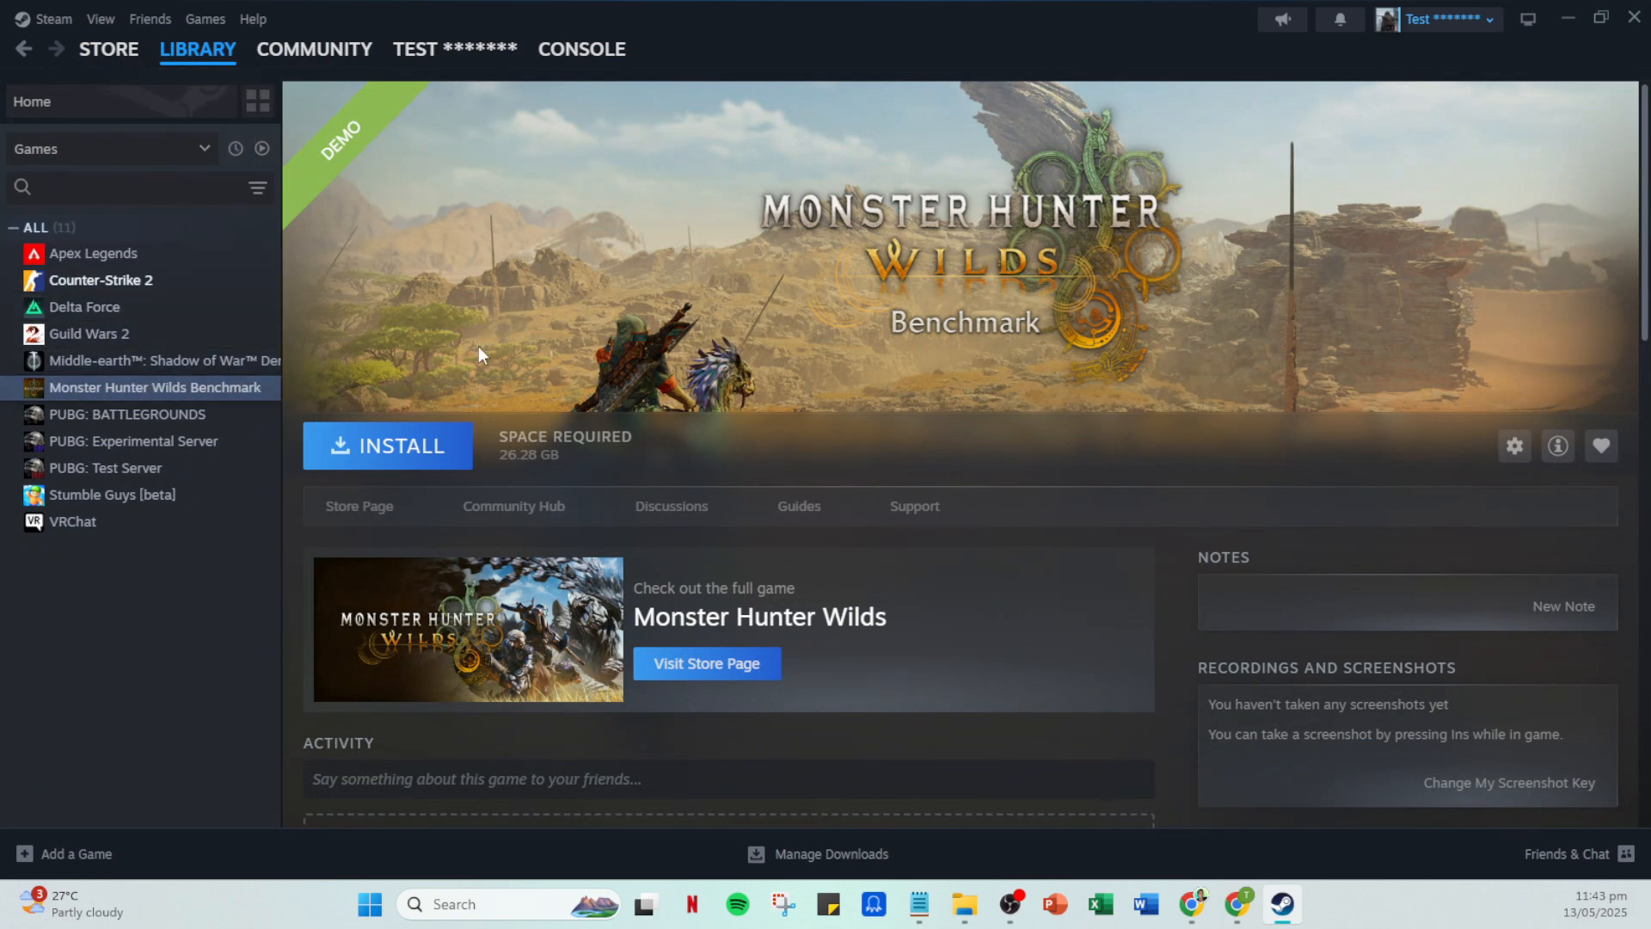
pyautogui.moveTo(82, 306)
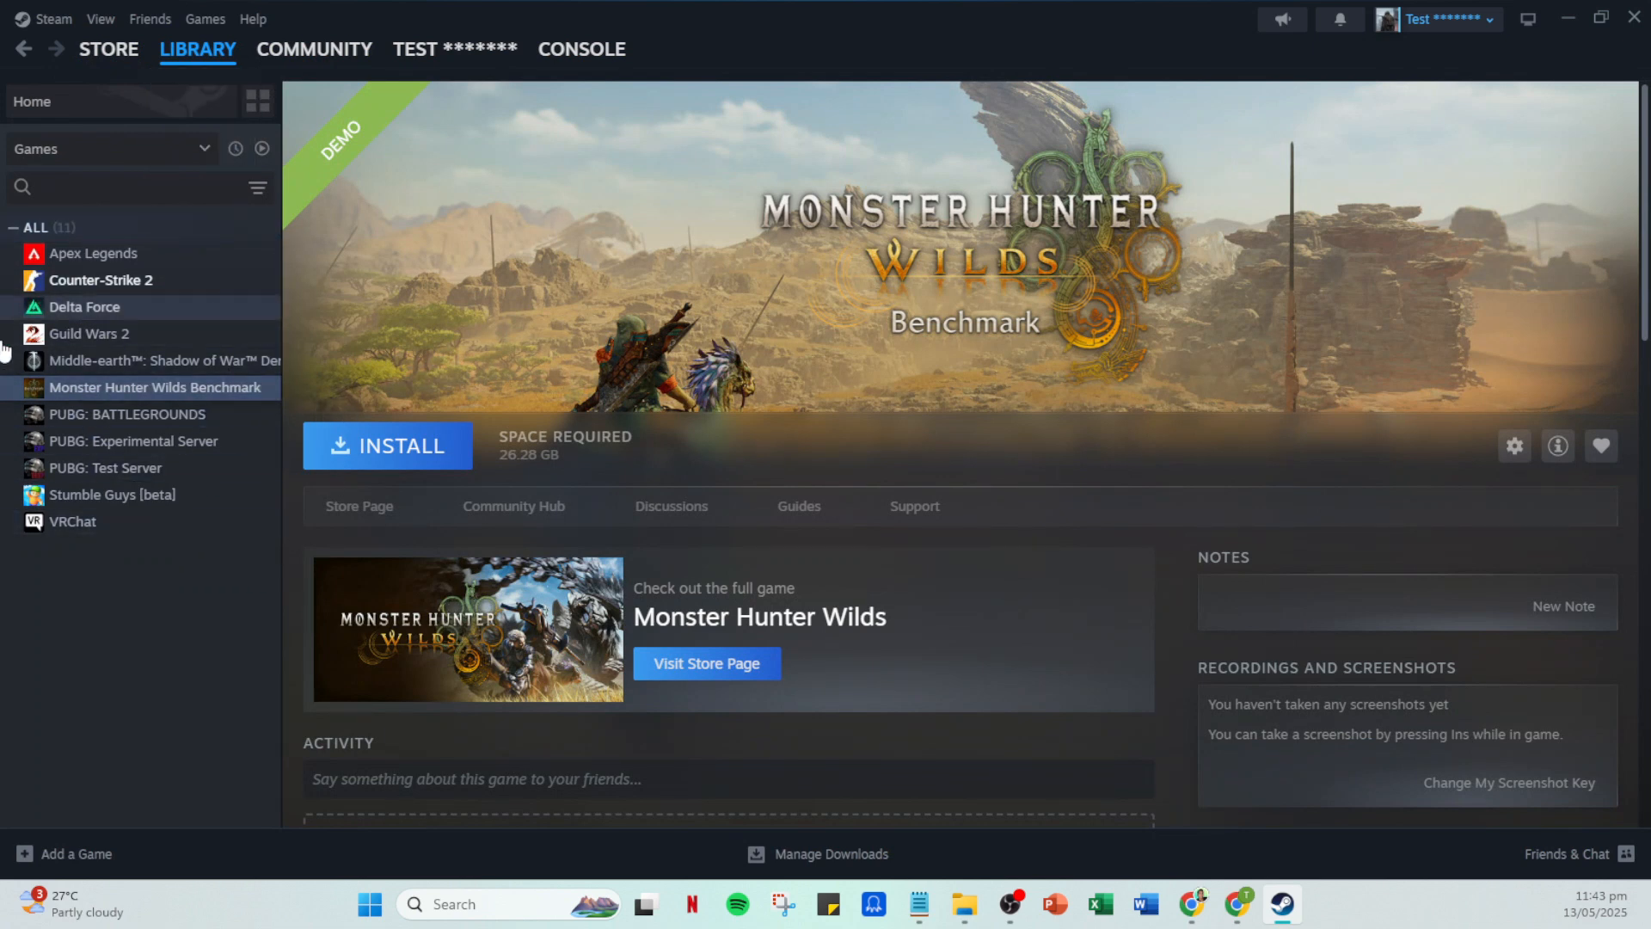
pyautogui.moveTo(124, 332)
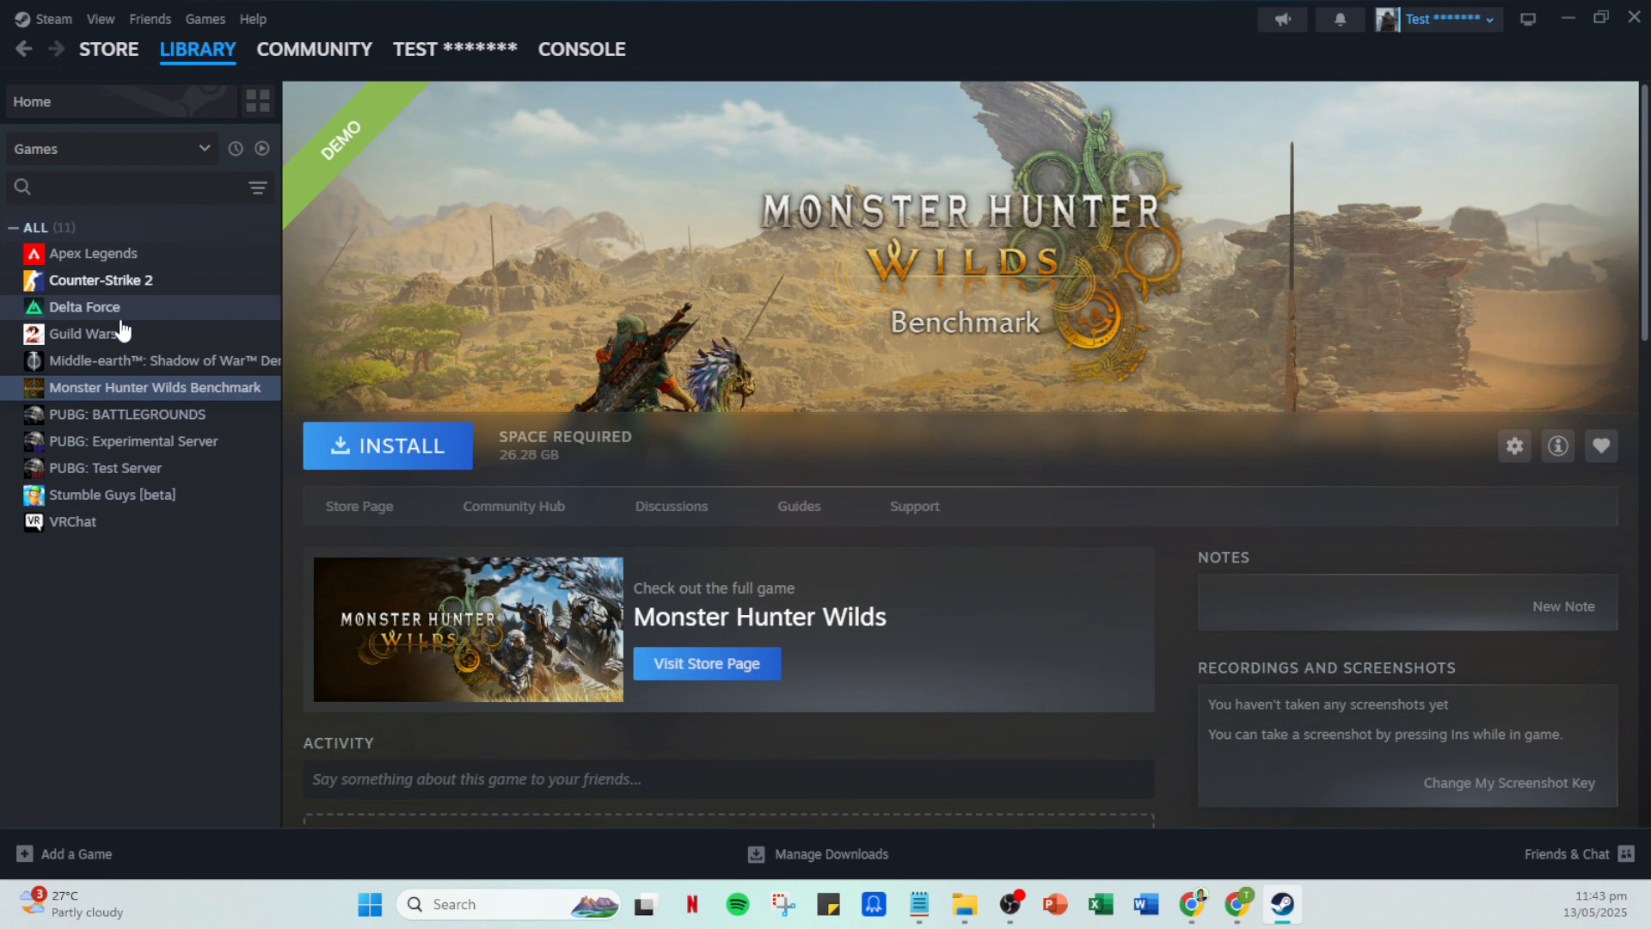
pyautogui.moveTo(85, 332)
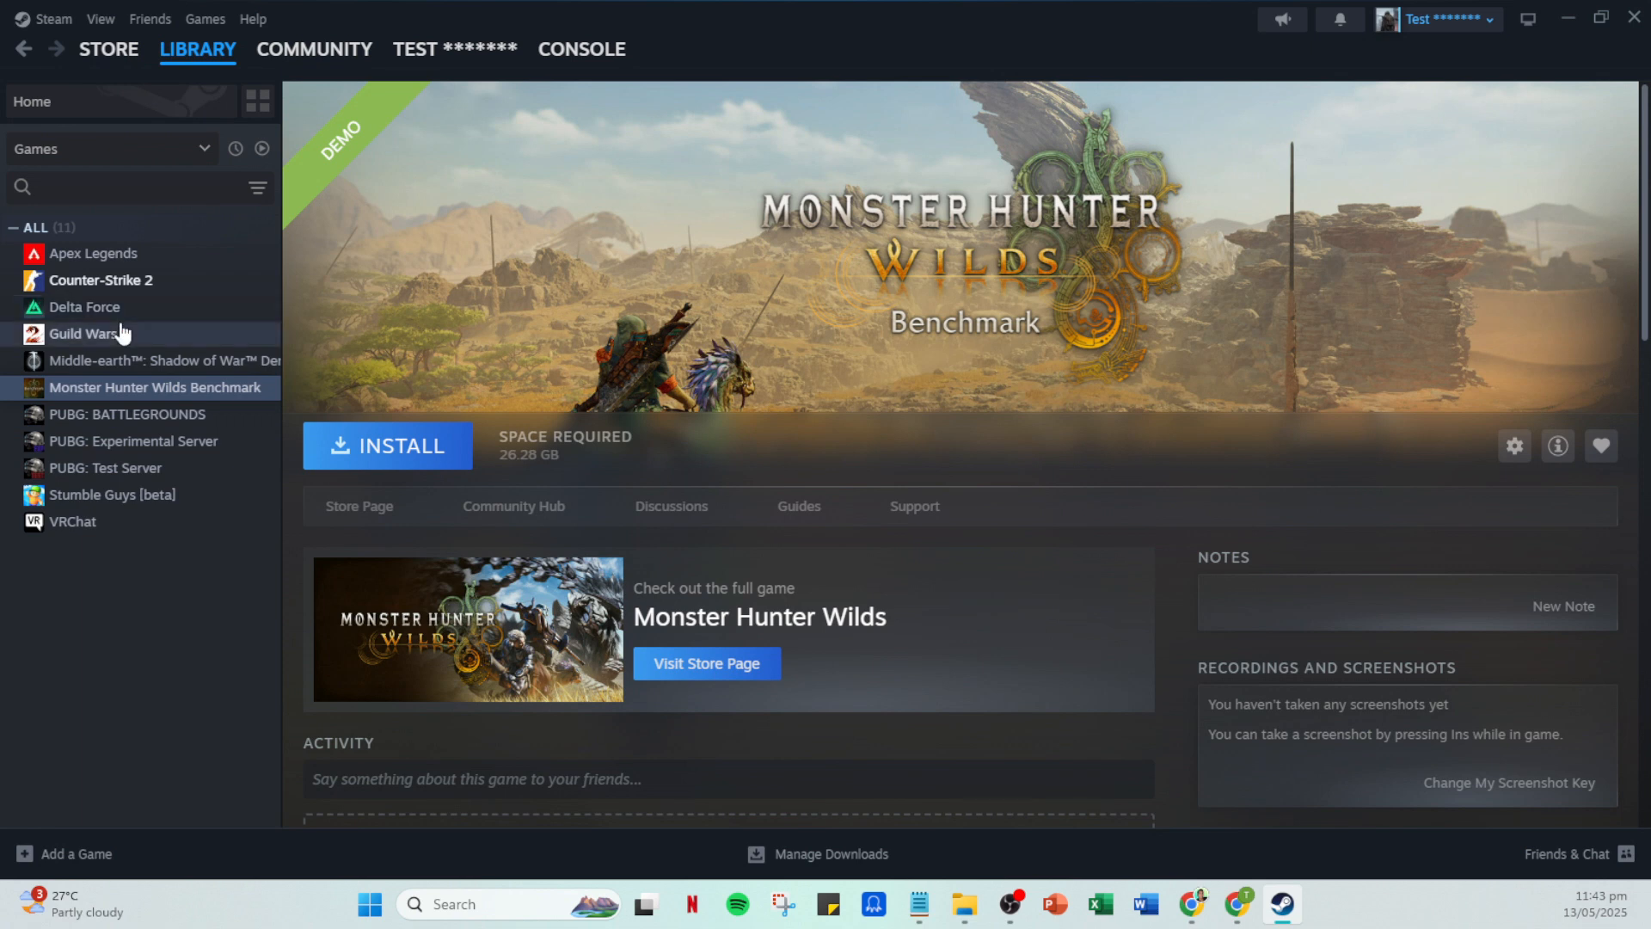
pyautogui.moveTo(124, 339)
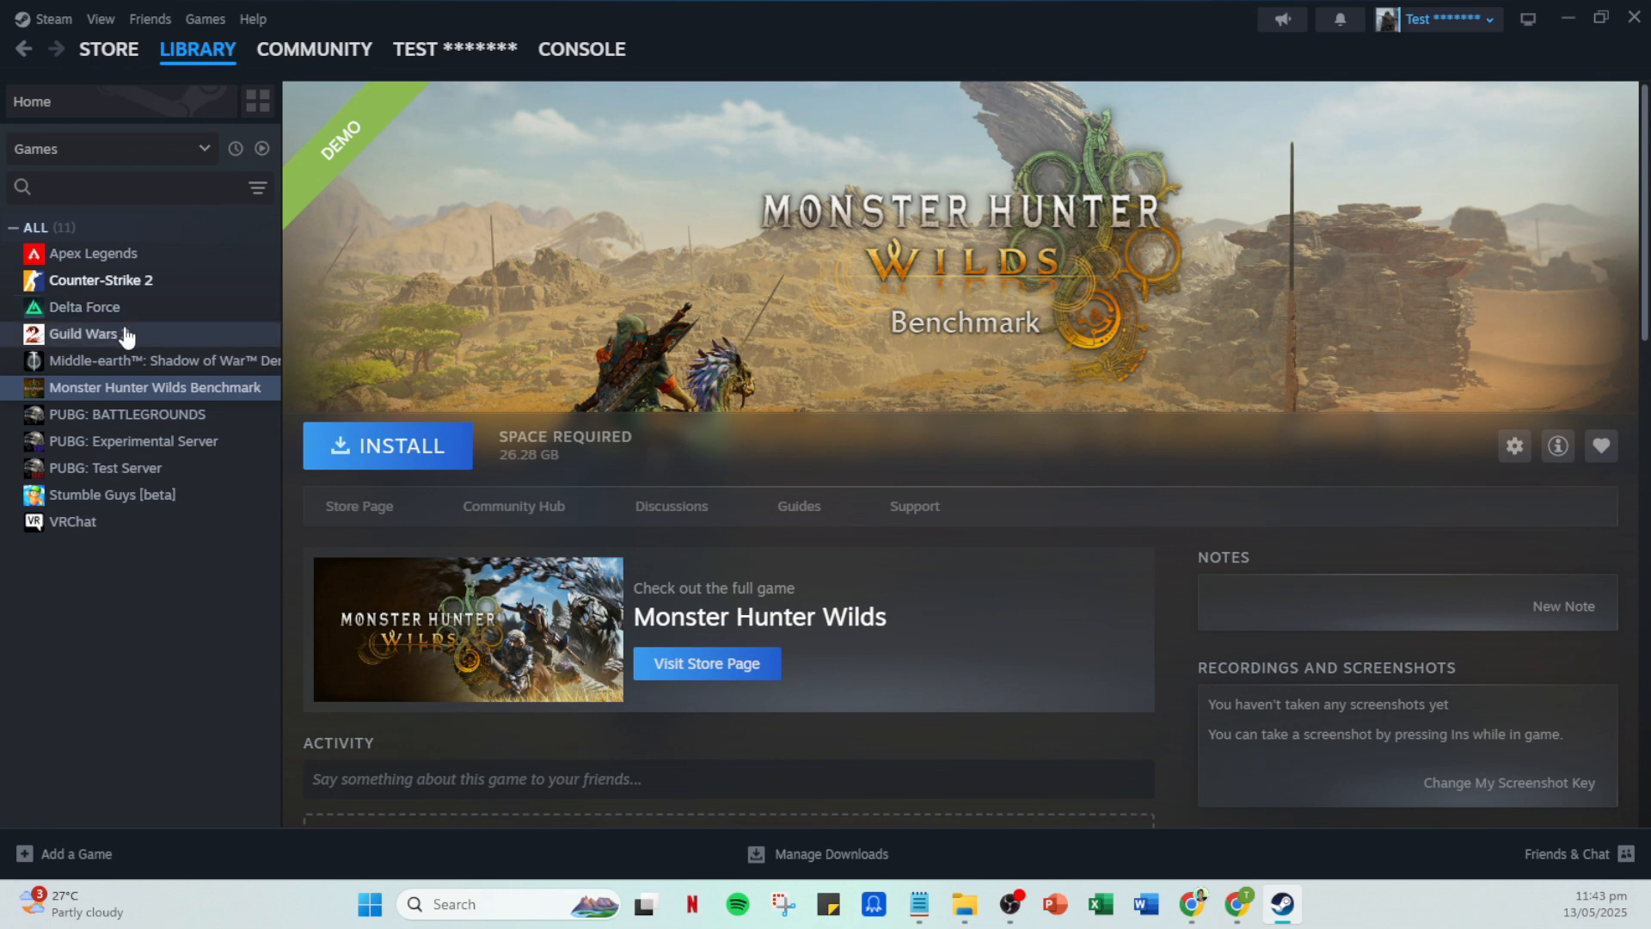